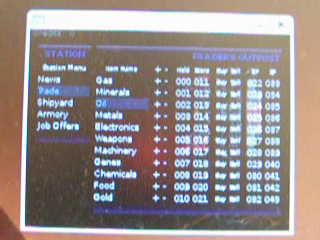
Select the Chemicals row in the station's commodity trade list.
click(104, 168)
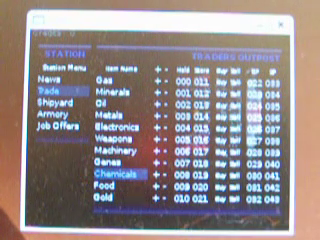